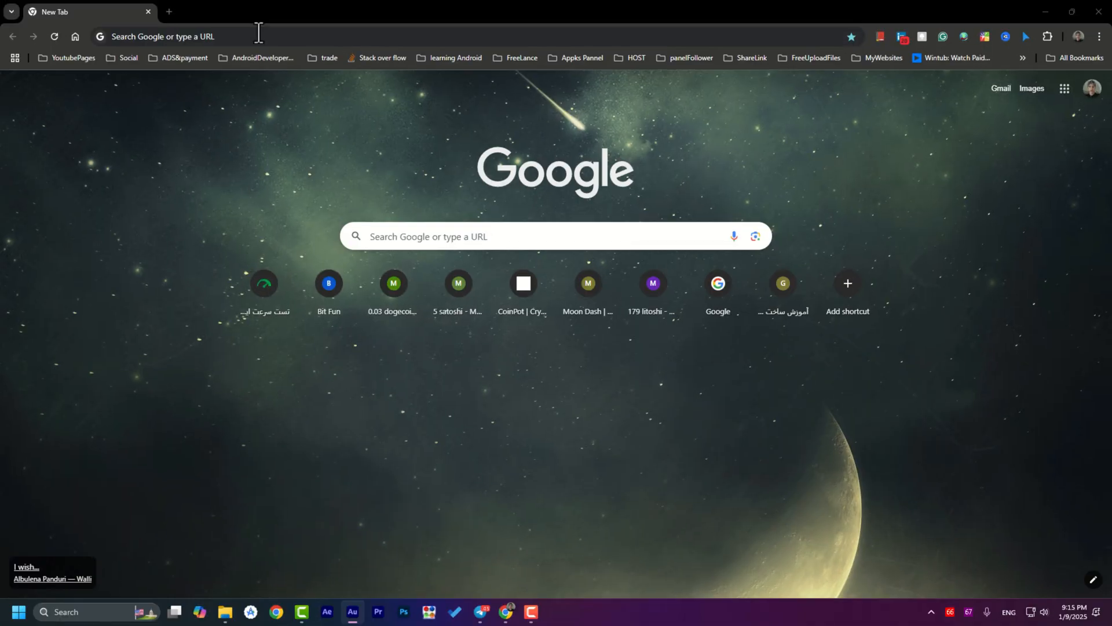
Search for HWiNFO and download the installer from the SourceForge (Fast CDN) mirror.
type("hwinfo")
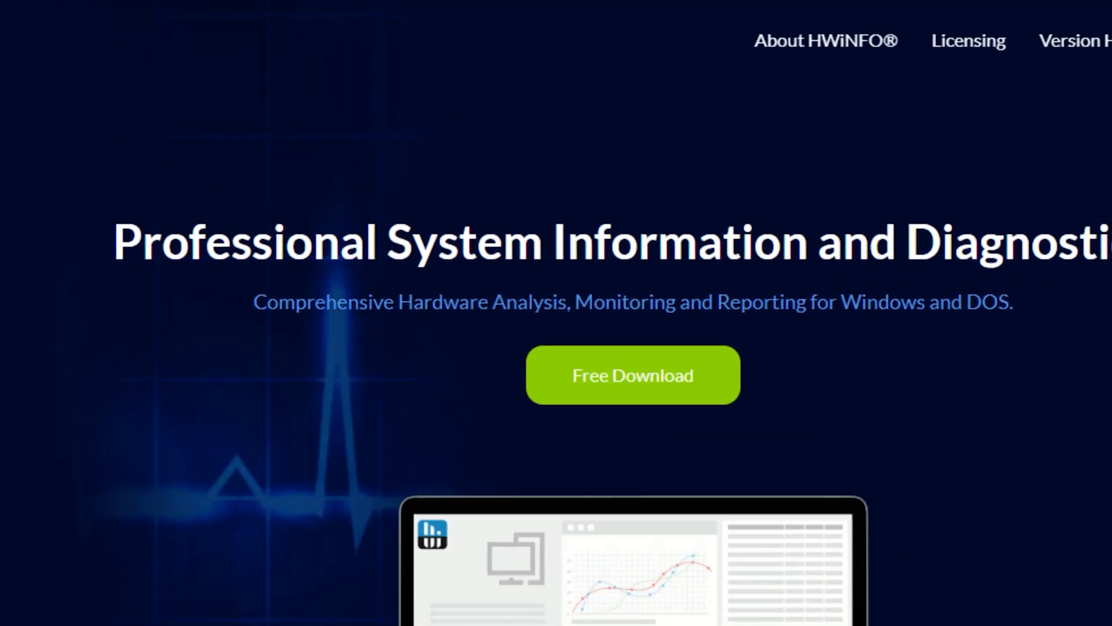
left_click(631, 374)
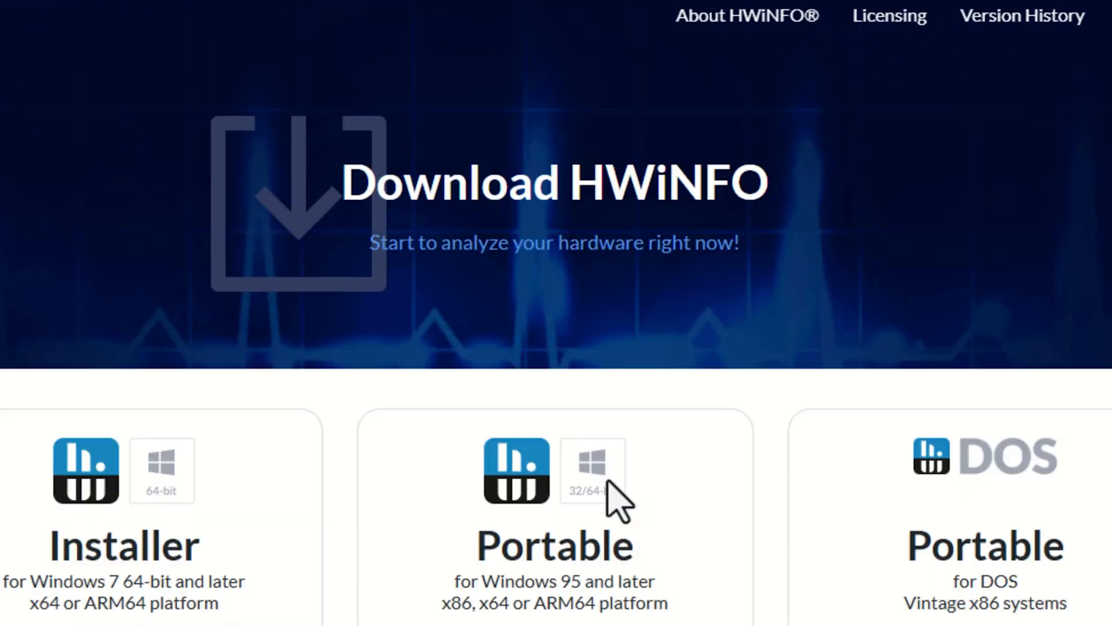
scroll("down", 3)
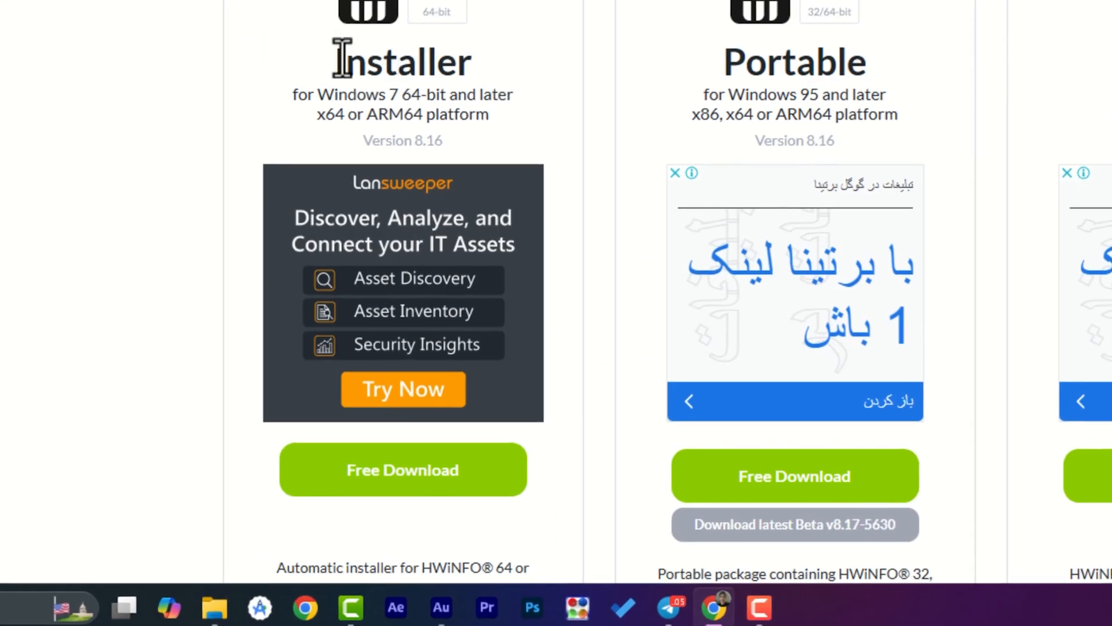
left_click(402, 469)
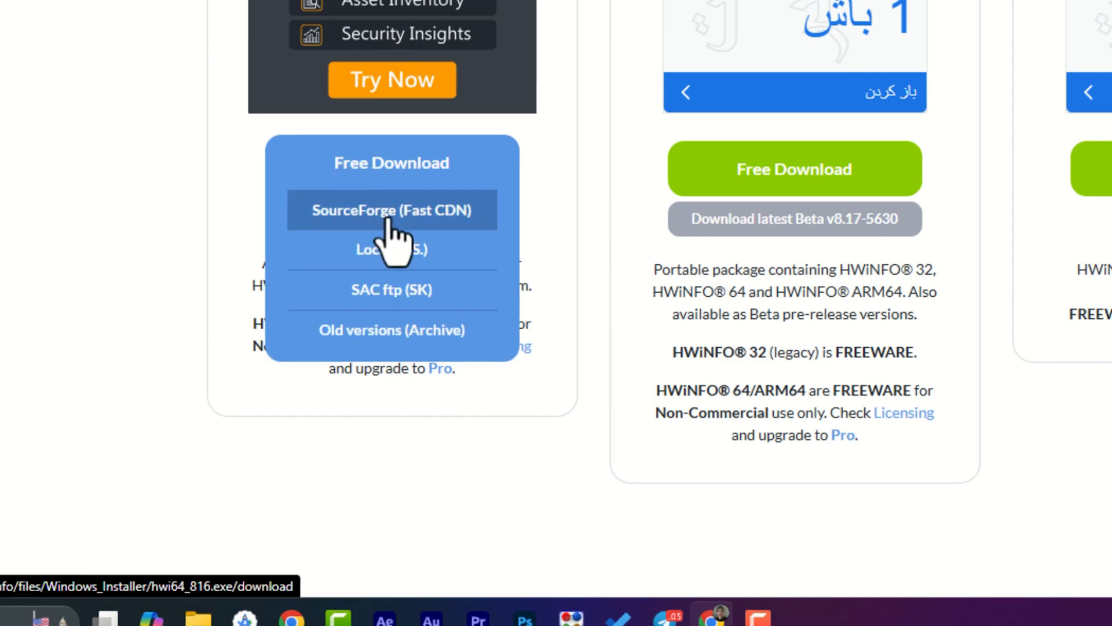
left_click(391, 210)
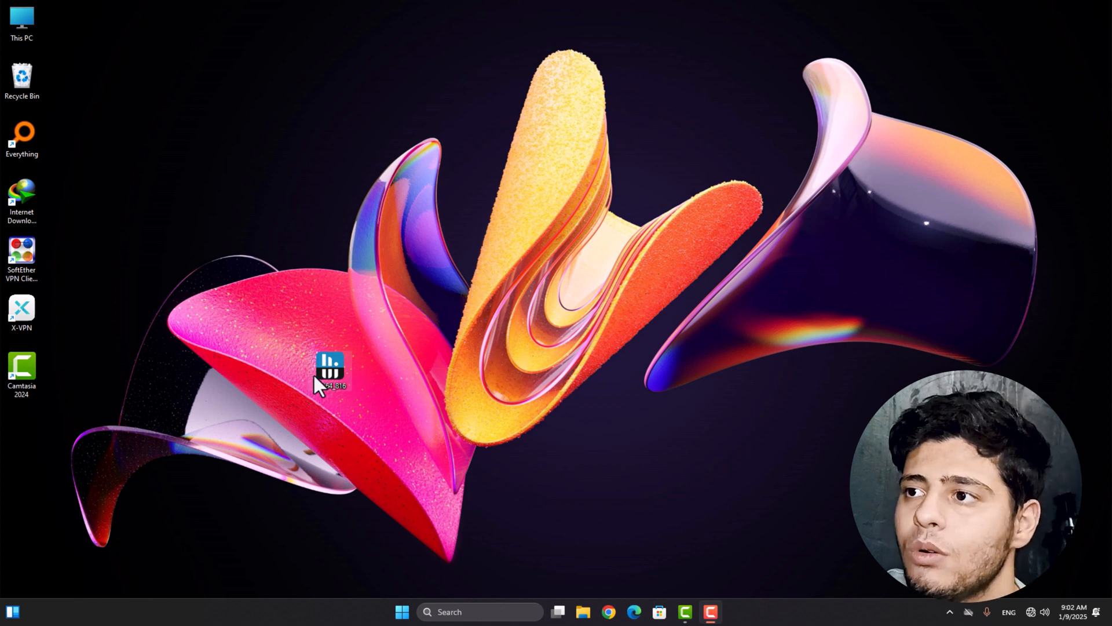
Run hwi64_816 setup, install to C:\Program Files\HWiNFO64 with default shortcuts, and launch HWiNFO64.
double_click(330, 366)
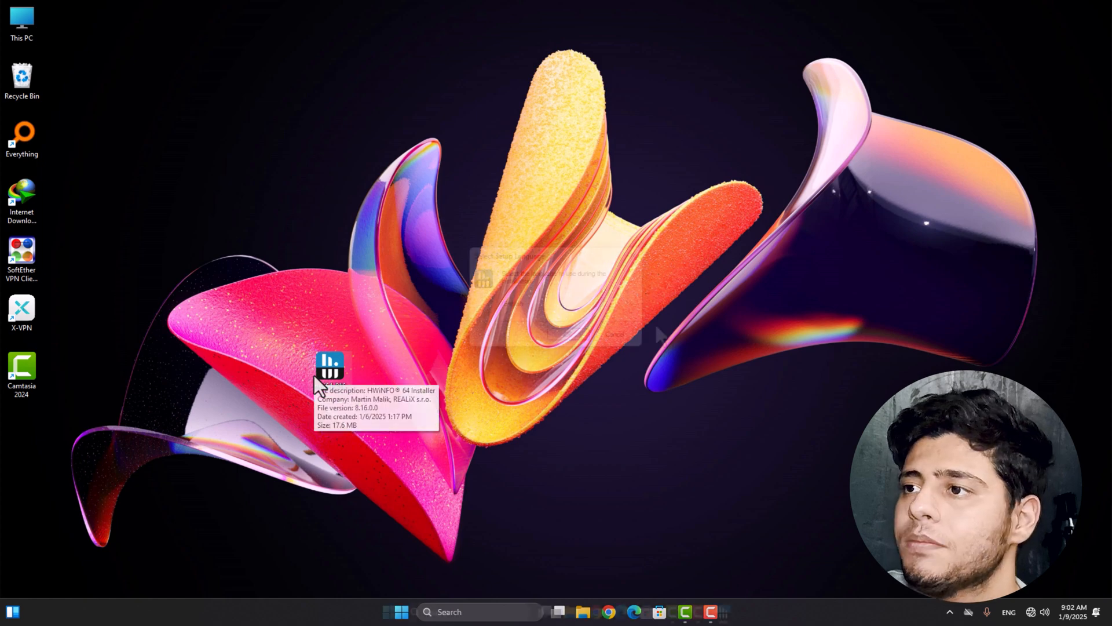
double_click(329, 369)
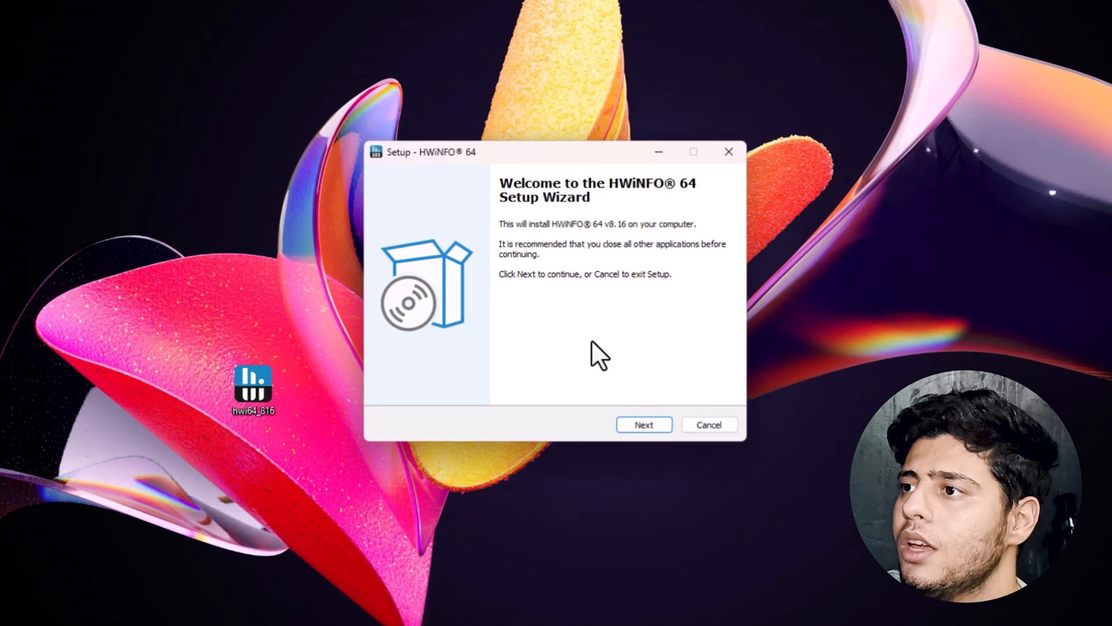
left_click(643, 424)
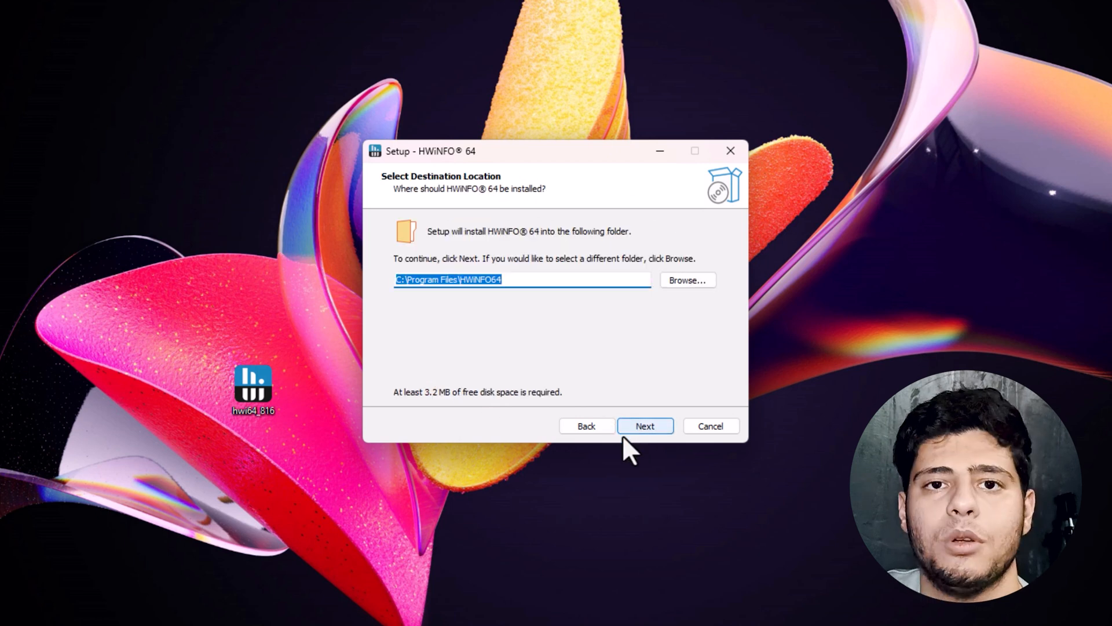
mouse_move(591, 478)
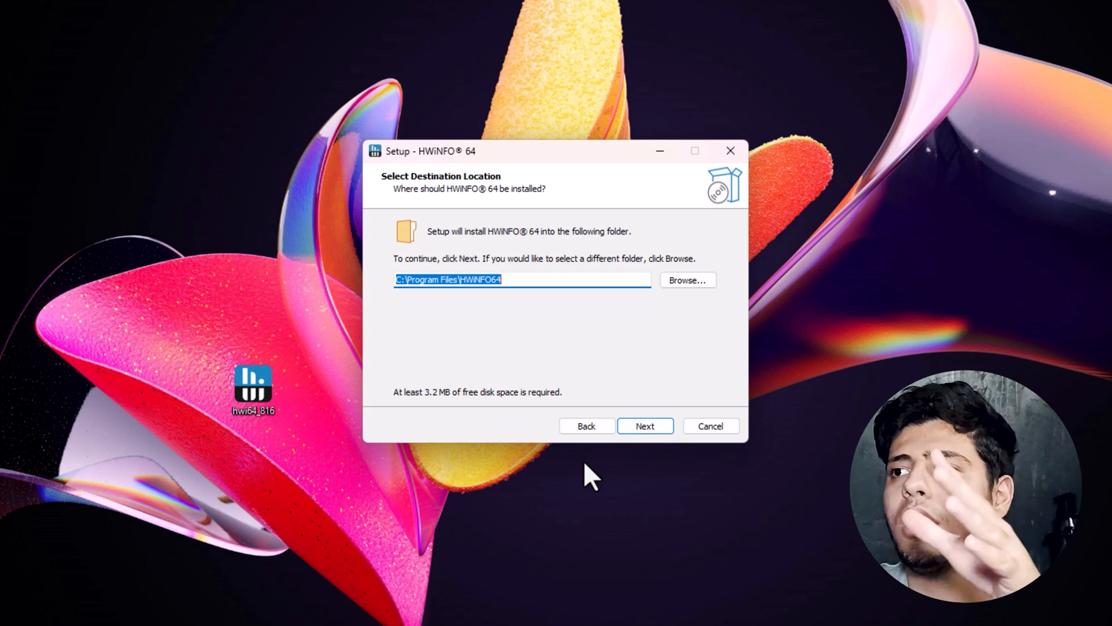
mouse_move(660, 408)
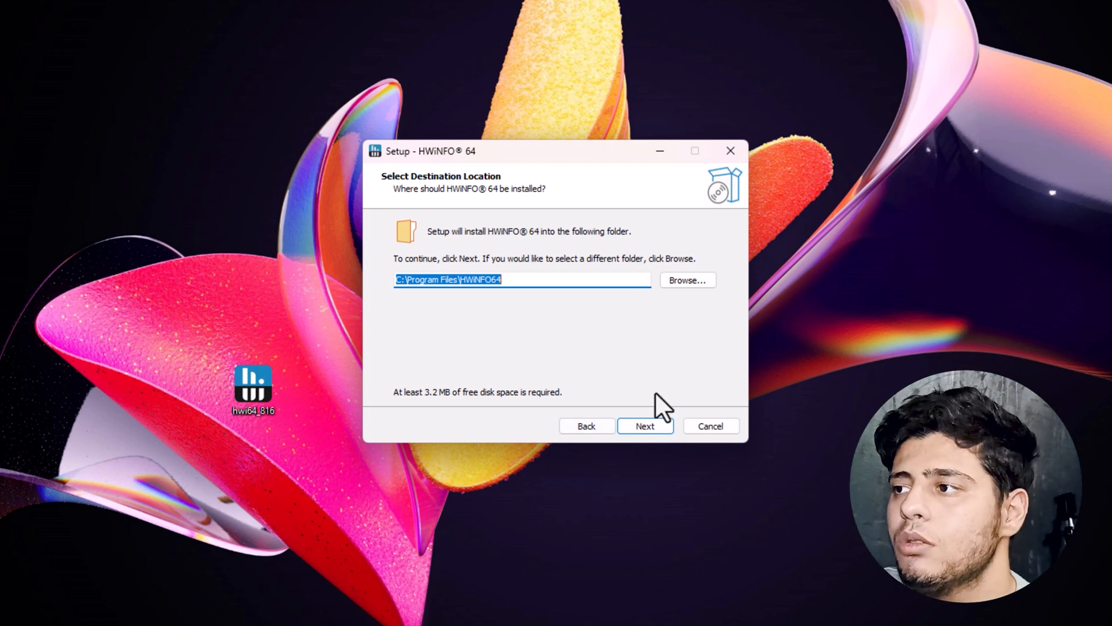
left_click(644, 426)
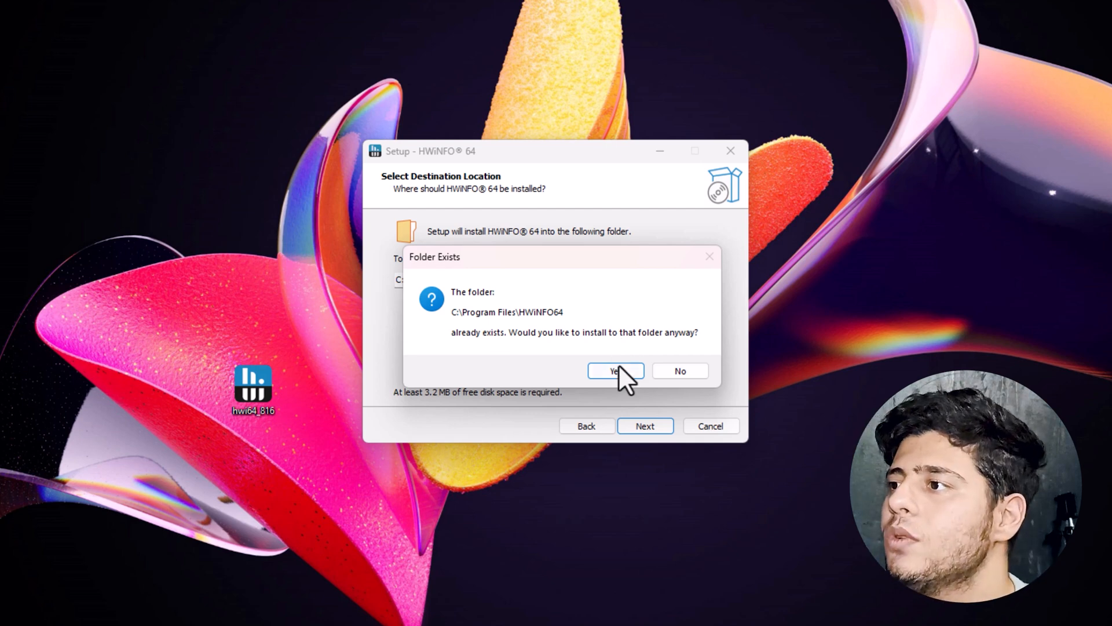
left_click(613, 371)
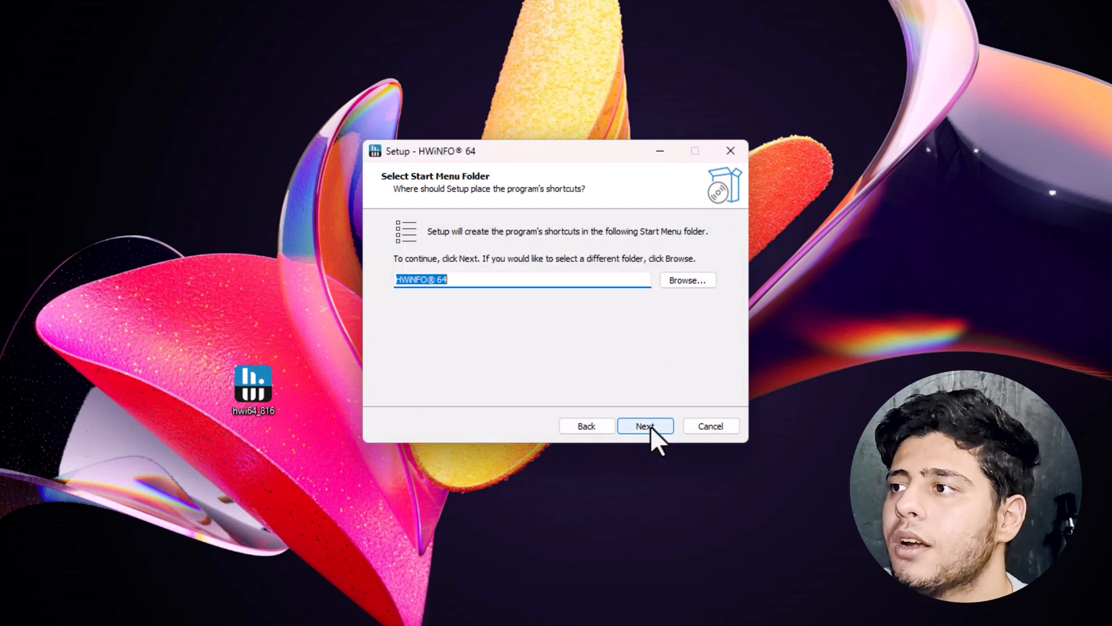
left_click(644, 426)
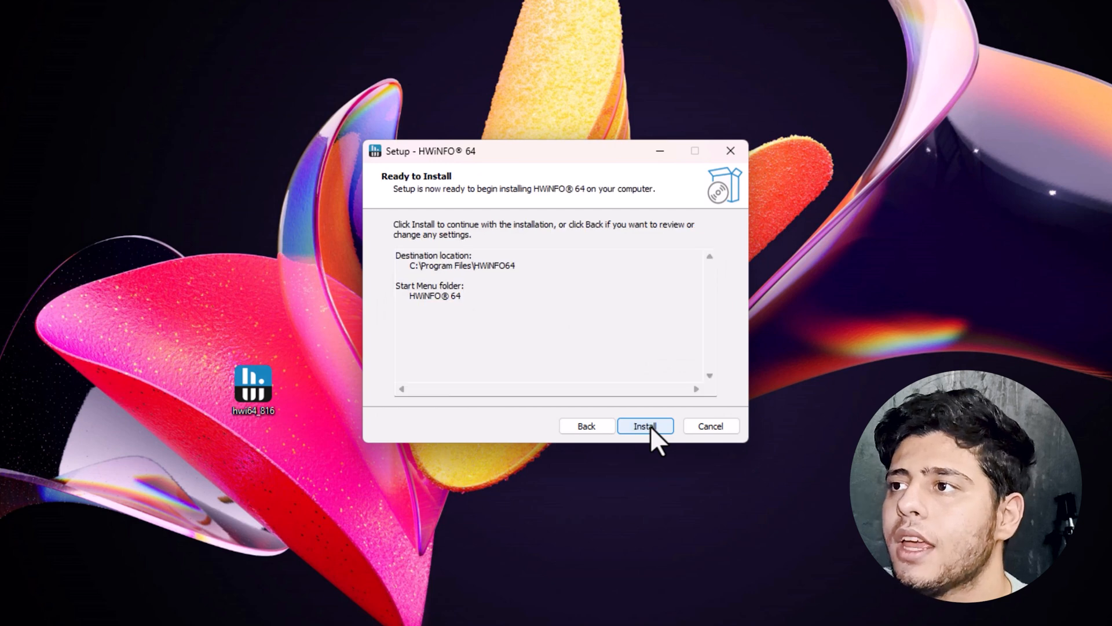
left_click(644, 426)
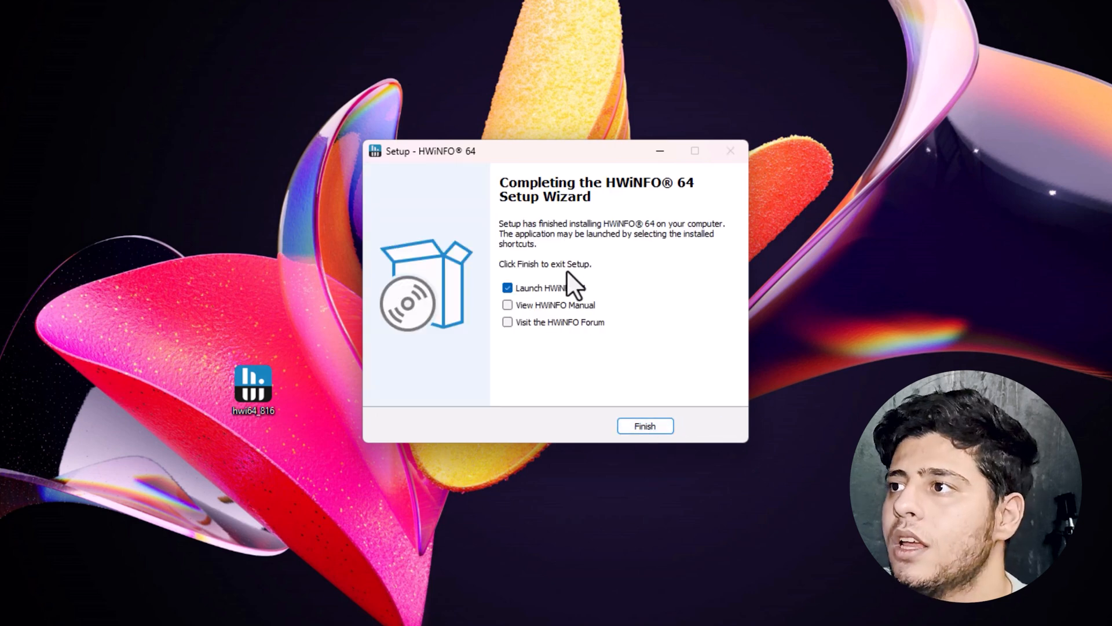
mouse_move(550, 305)
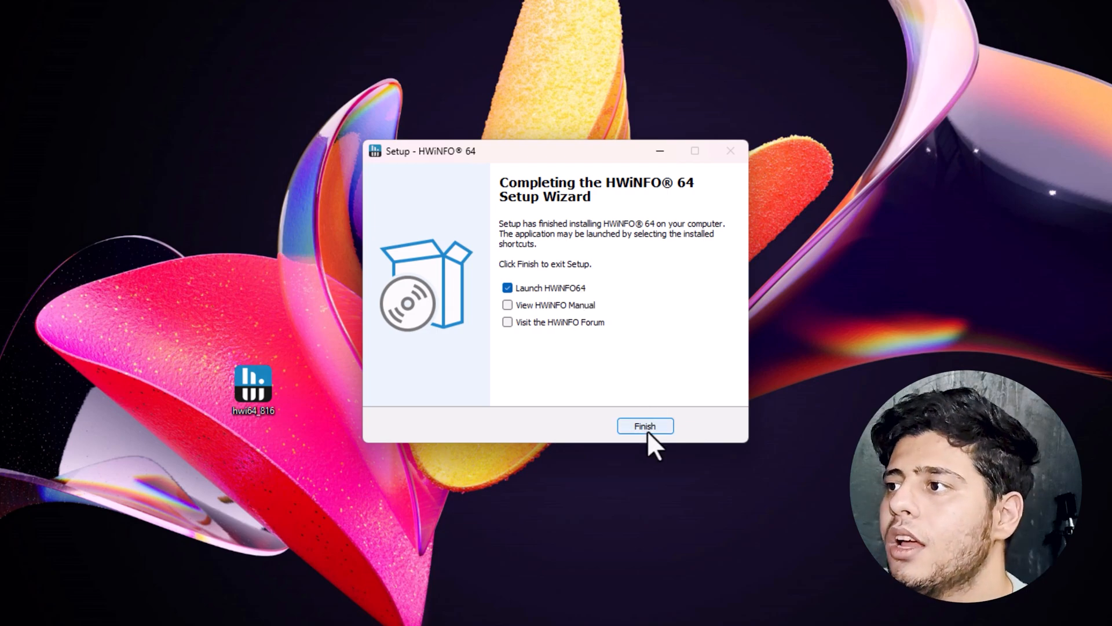
left_click(644, 426)
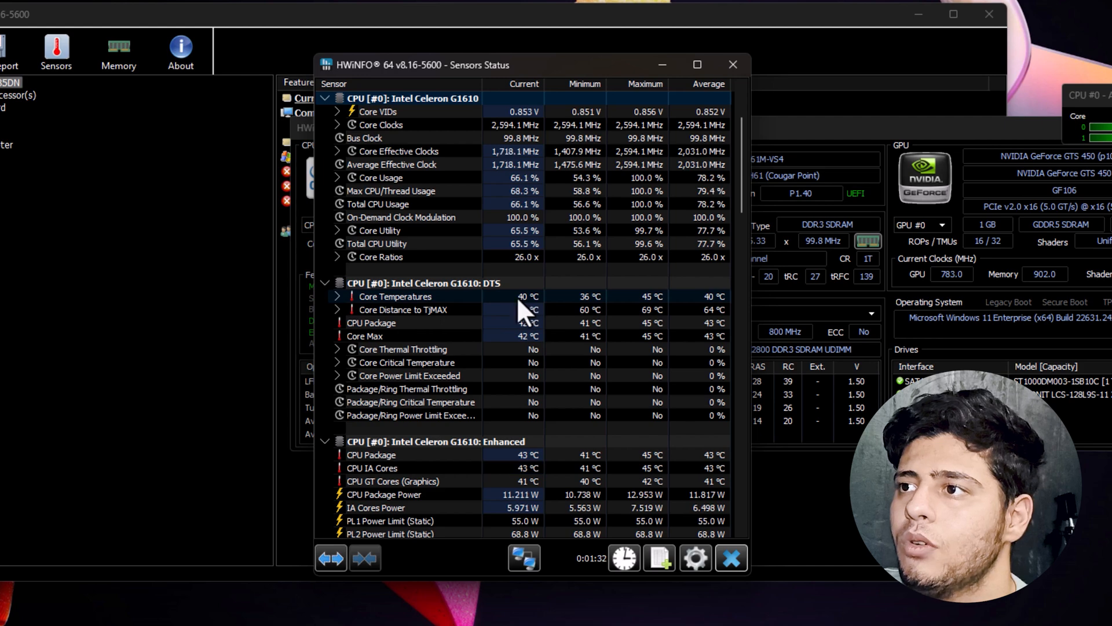
Scroll through the Sensors Status list toward the CPU Package temperature reading.
scroll("down", 3)
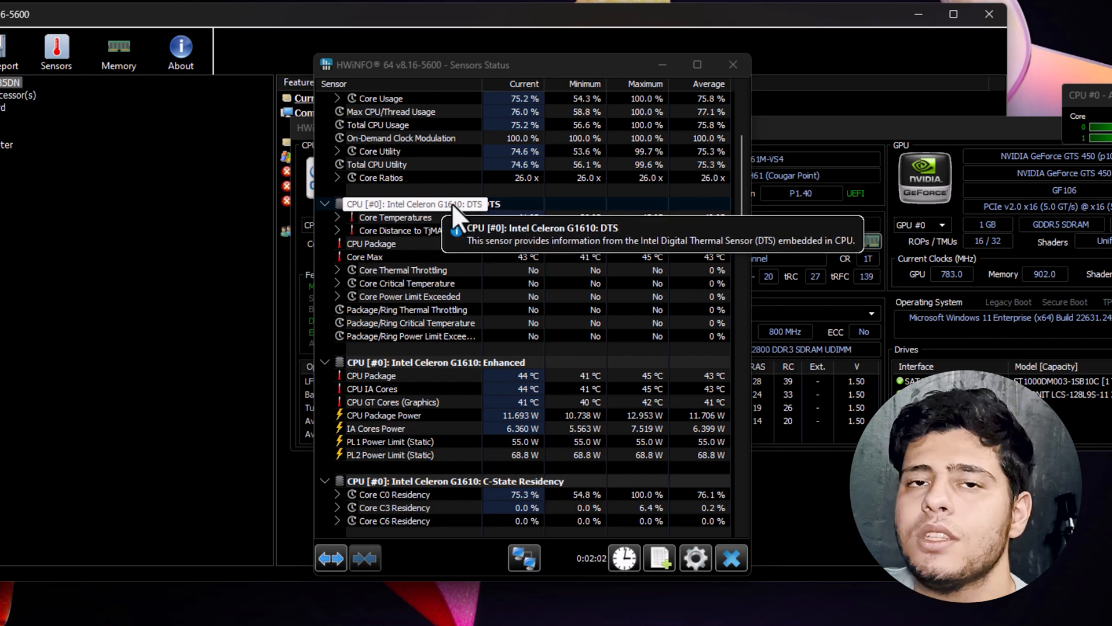
scroll("down", 3)
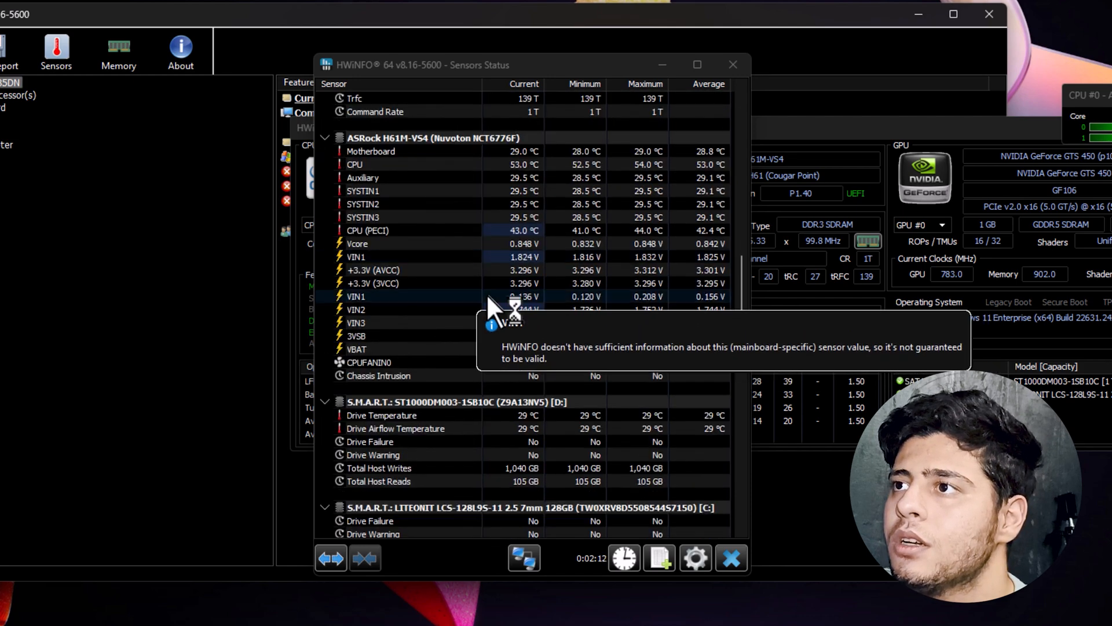
scroll("down", 3)
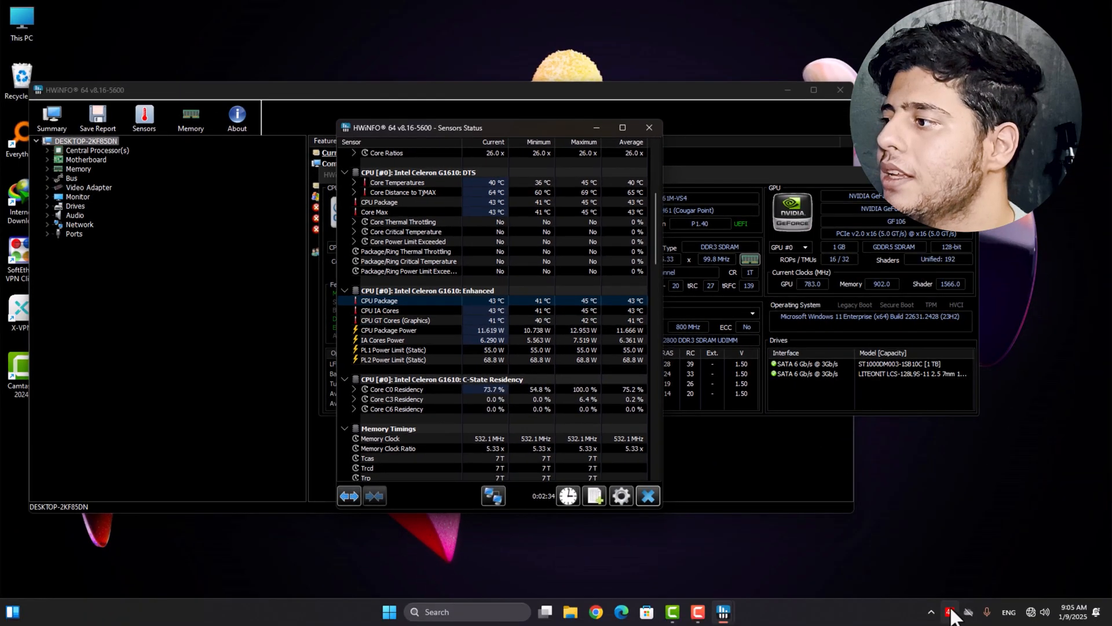
Change the CPU tray icon's colour and scroll down to the GPU Temperature sensor.
right_click(951, 612)
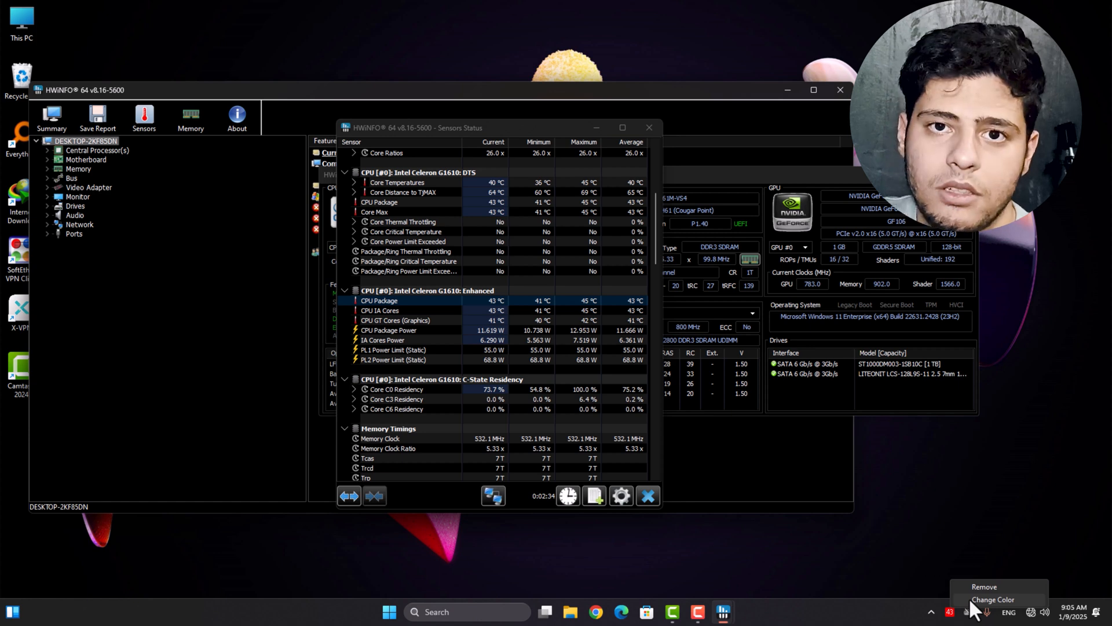
left_click(992, 600)
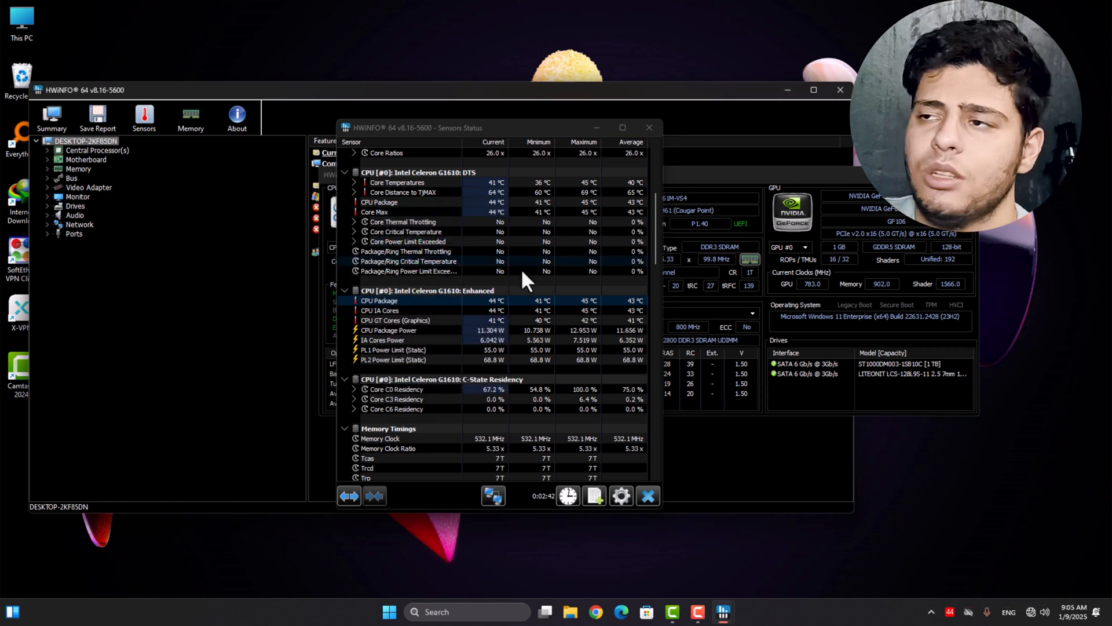
mouse_move(958, 600)
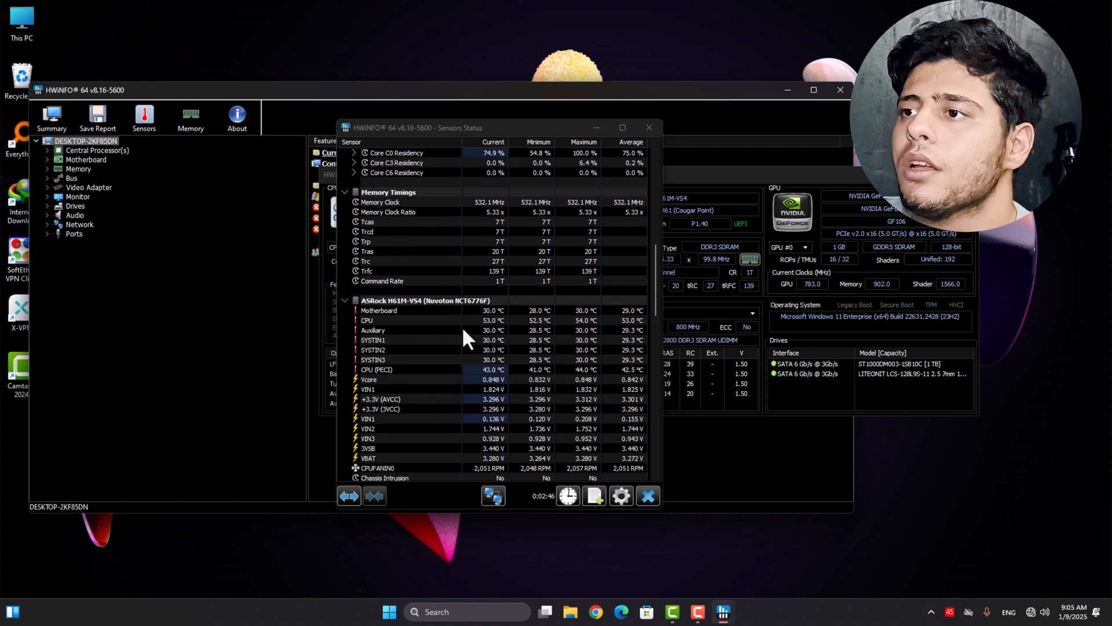
scroll("down", 3)
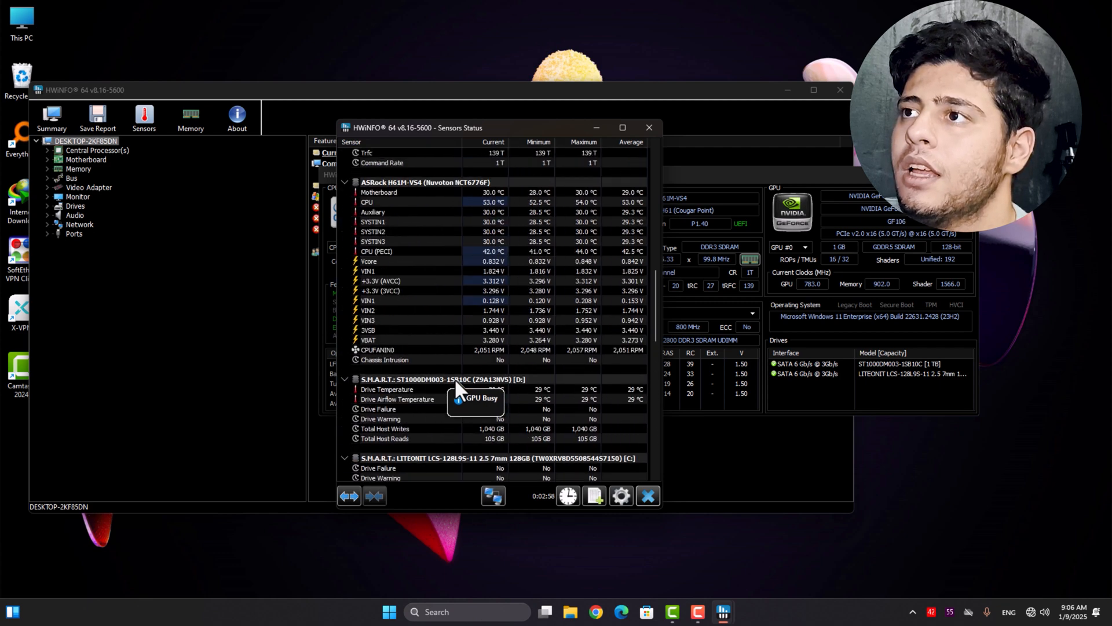
scroll("down", 3)
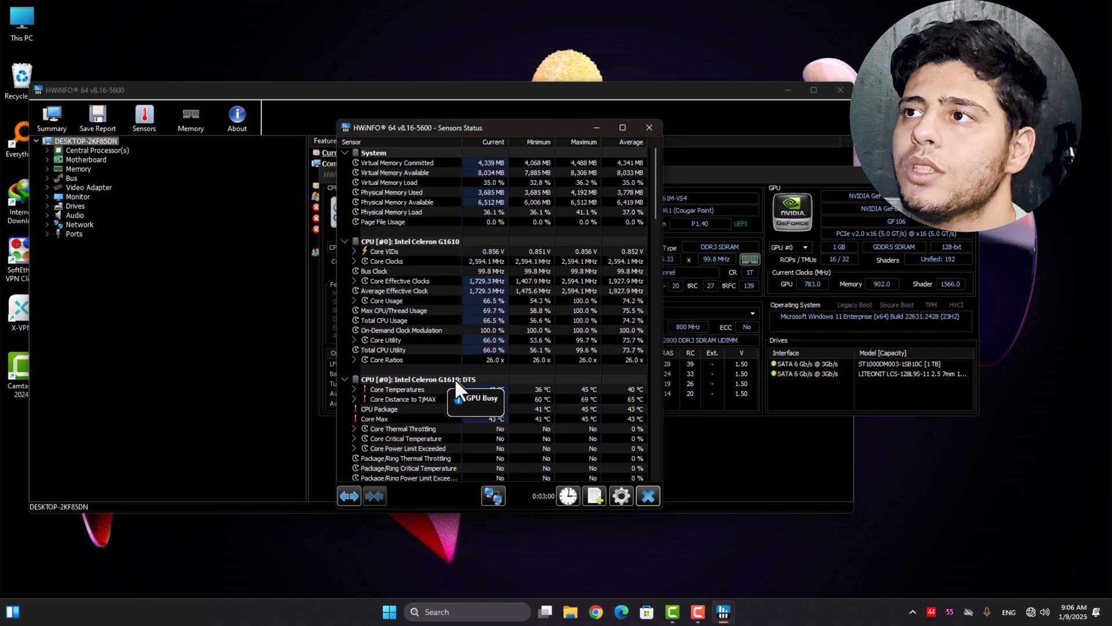
scroll("down", 3)
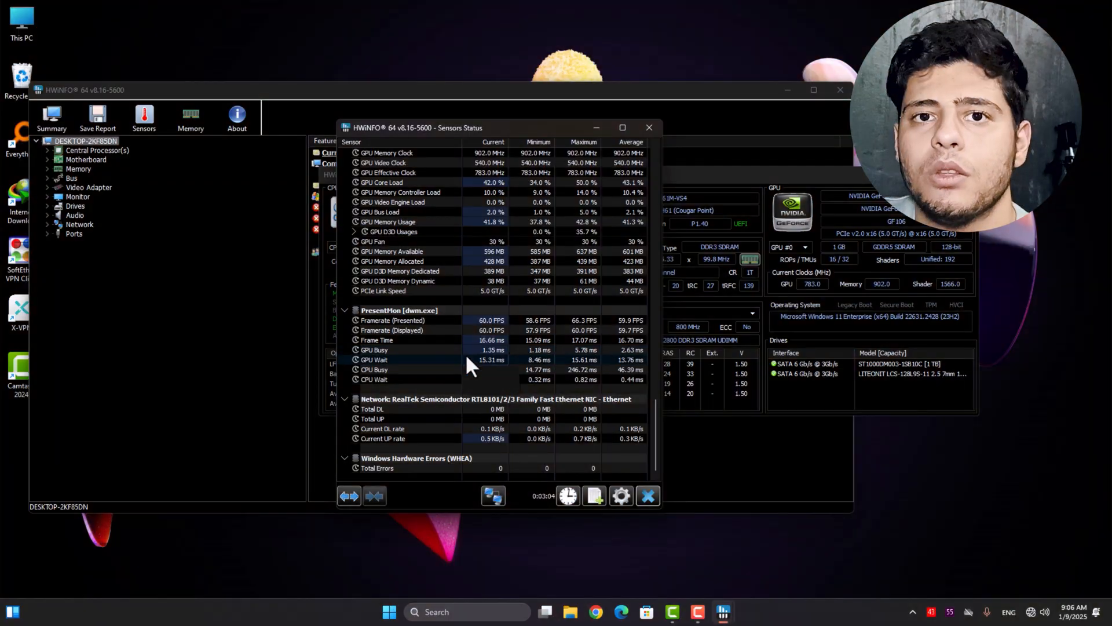
mouse_move(442, 340)
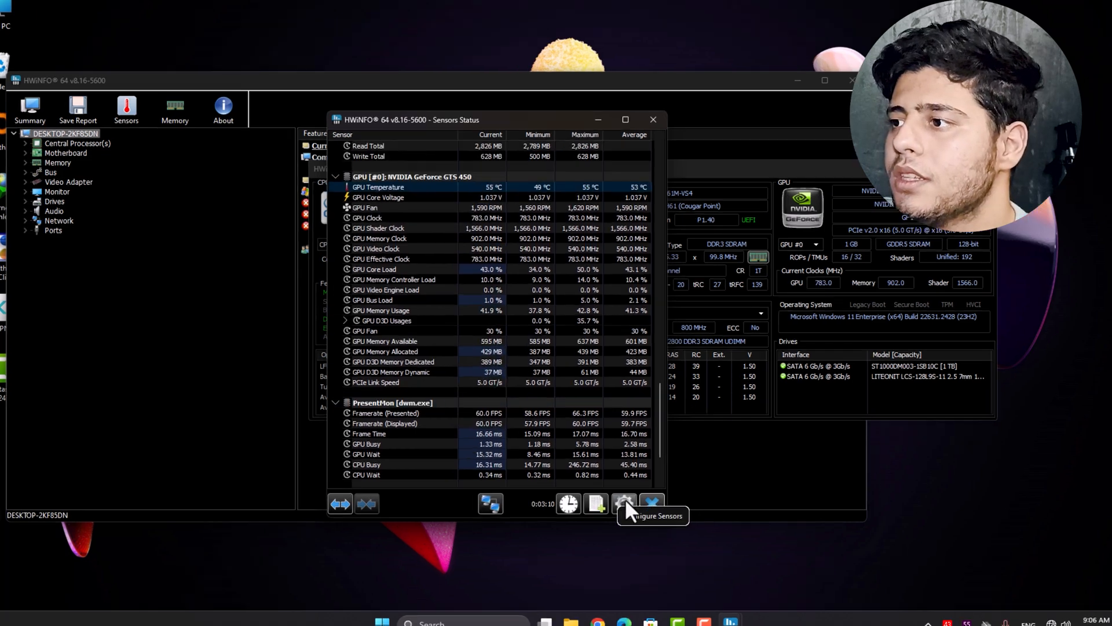
Open Sensor Settings from the Configure Sensors gear, then open Main Settings.
left_click(623, 504)
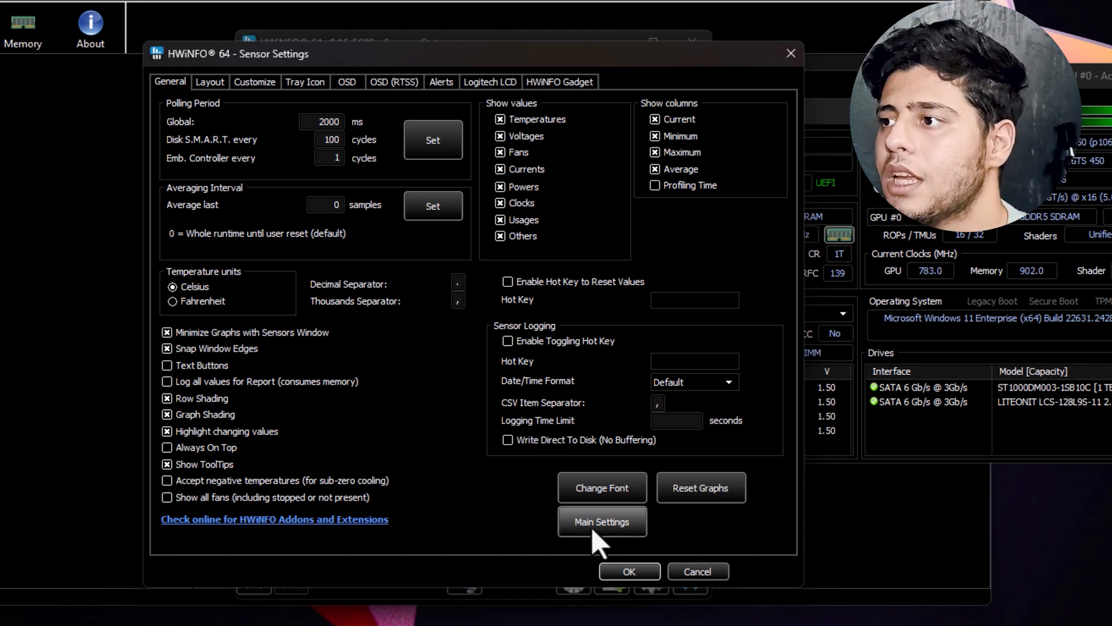
left_click(601, 522)
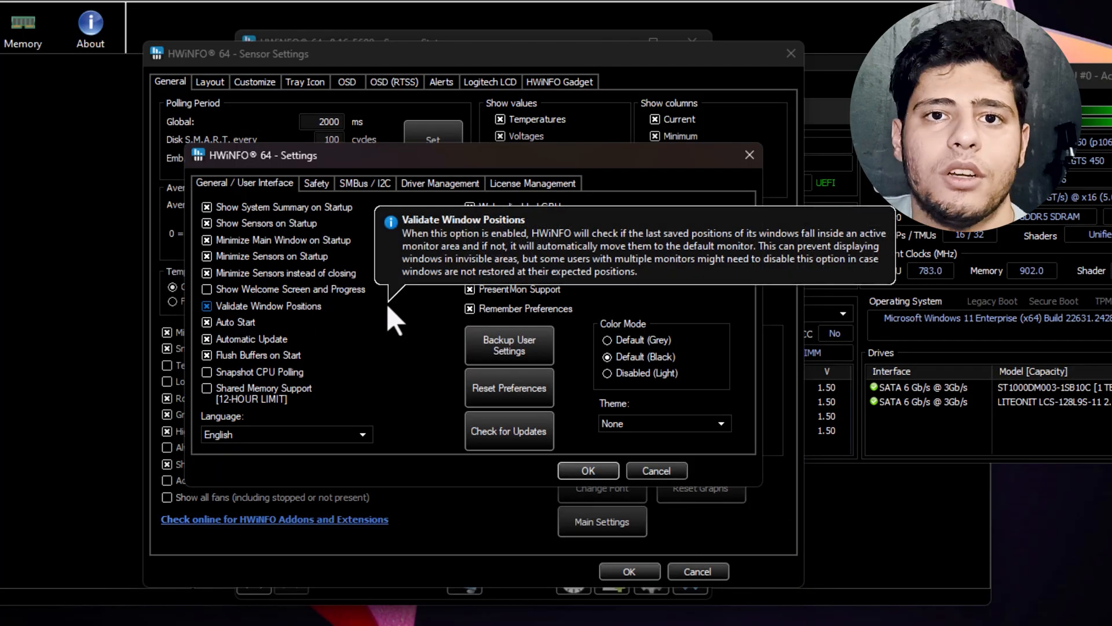
Enable Auto Start and minimised startup, then close the Sensors Status window.
left_click(207, 289)
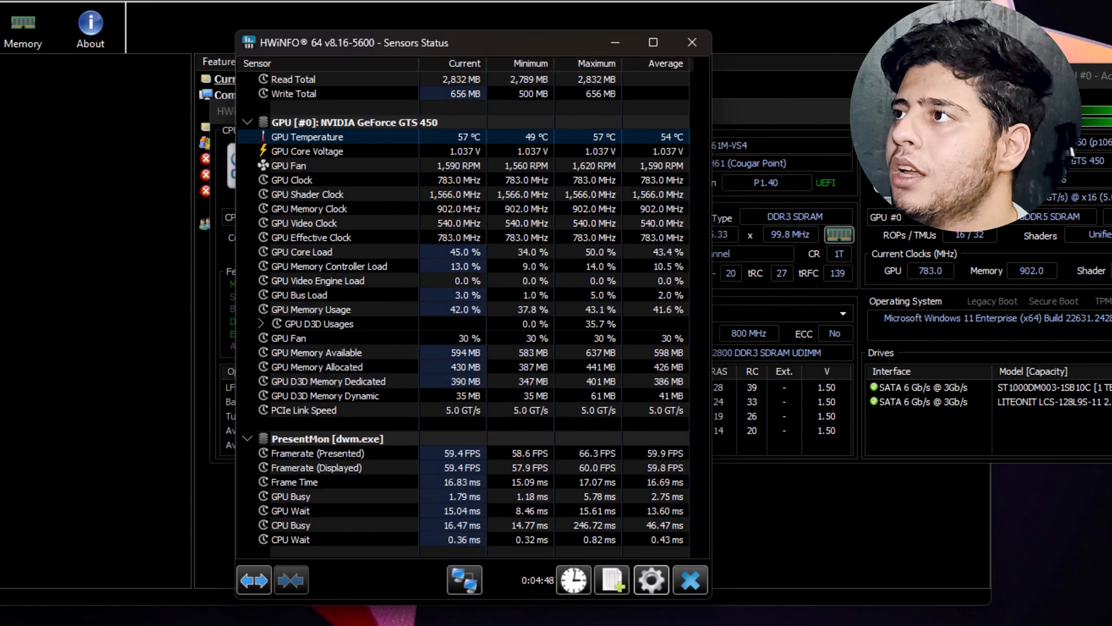
left_click(691, 42)
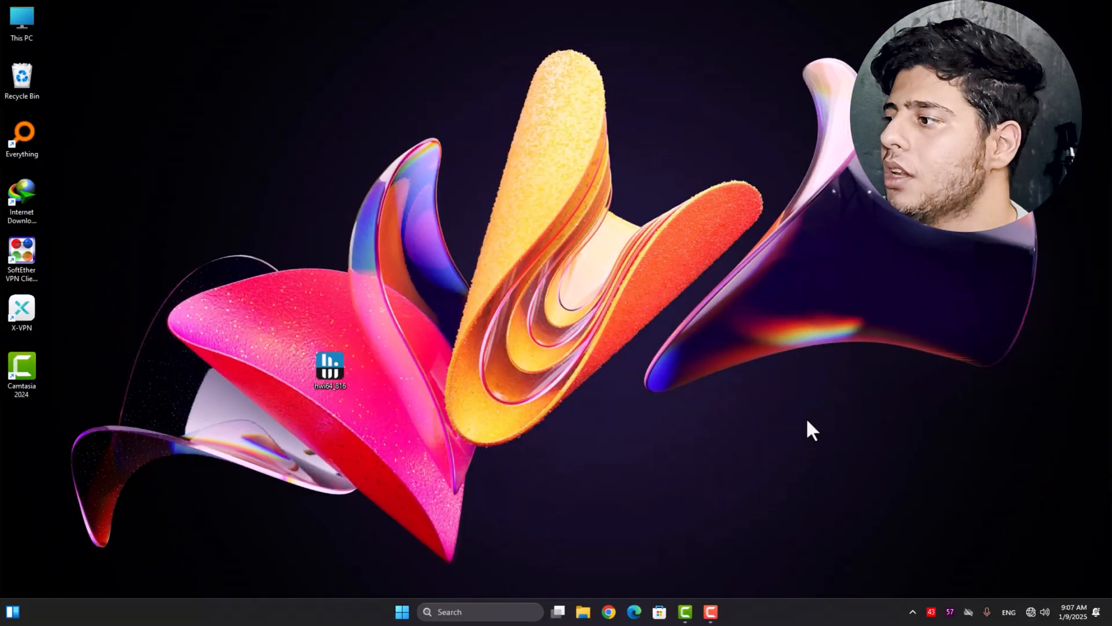